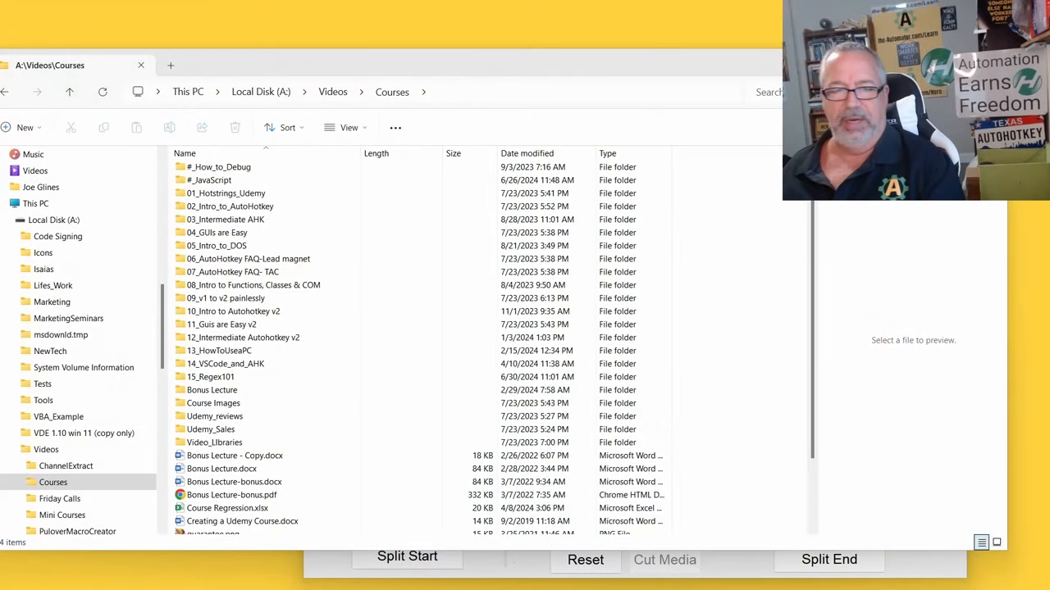
Browse into the course's rendered videos > Orig folder of original MP4s.
click(226, 193)
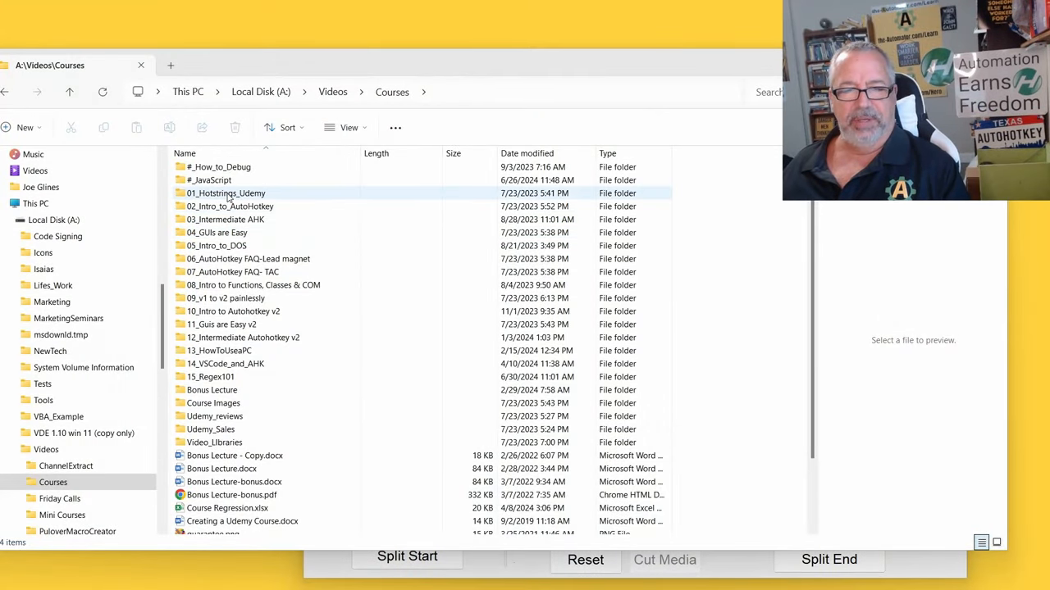
click(233, 273)
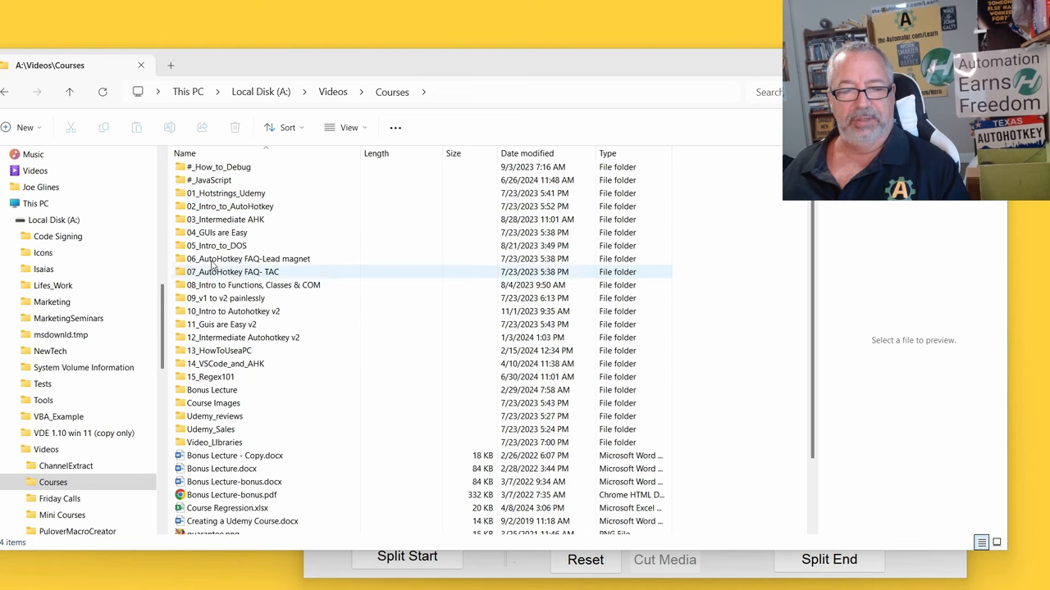
click(217, 246)
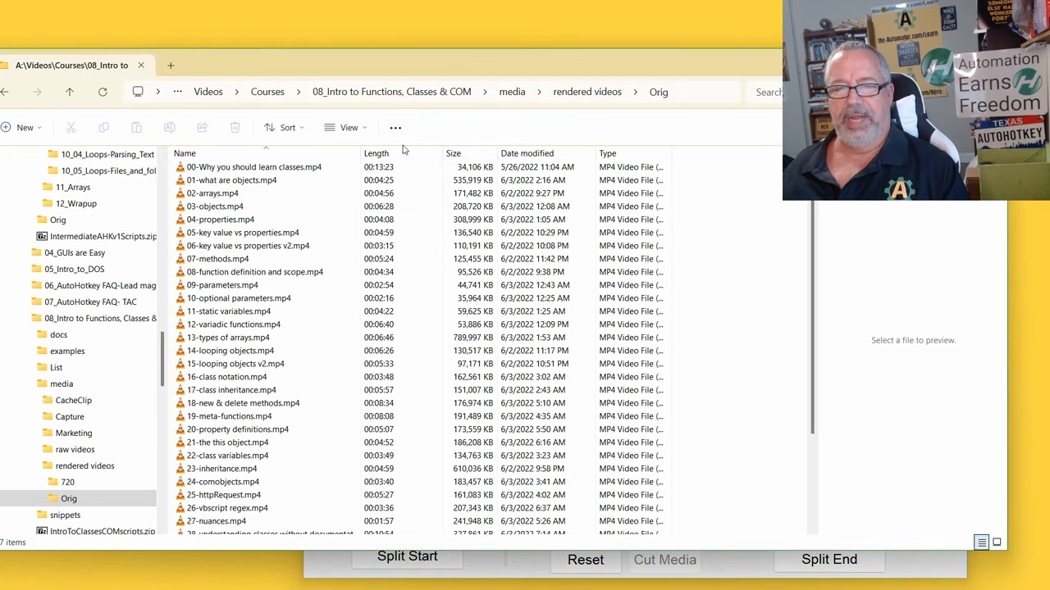
Sort by Length descending and open the longest 14:47 video for trimming.
click(377, 154)
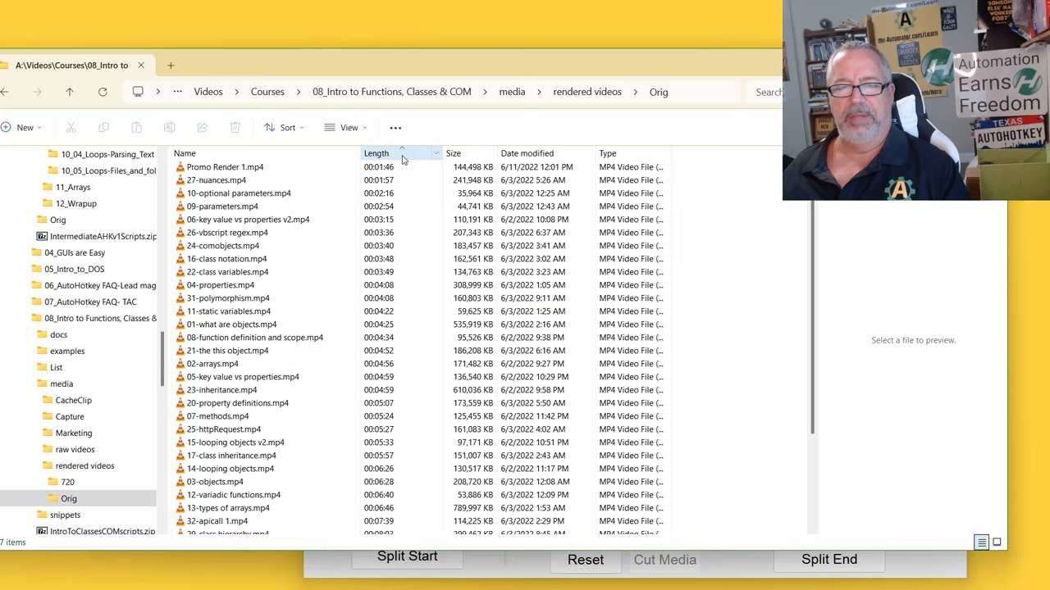
click(377, 154)
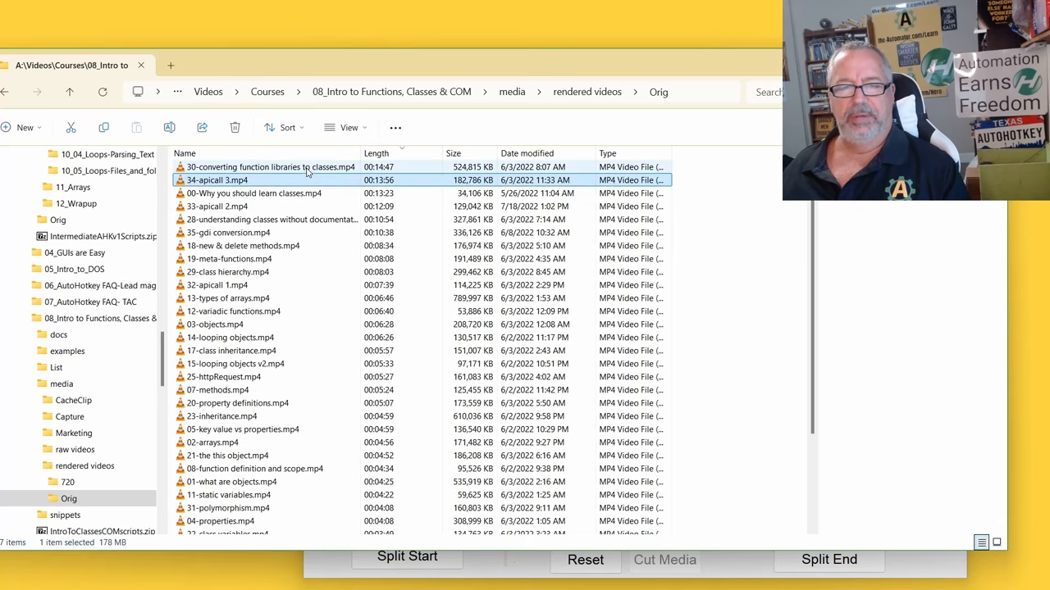
click(269, 168)
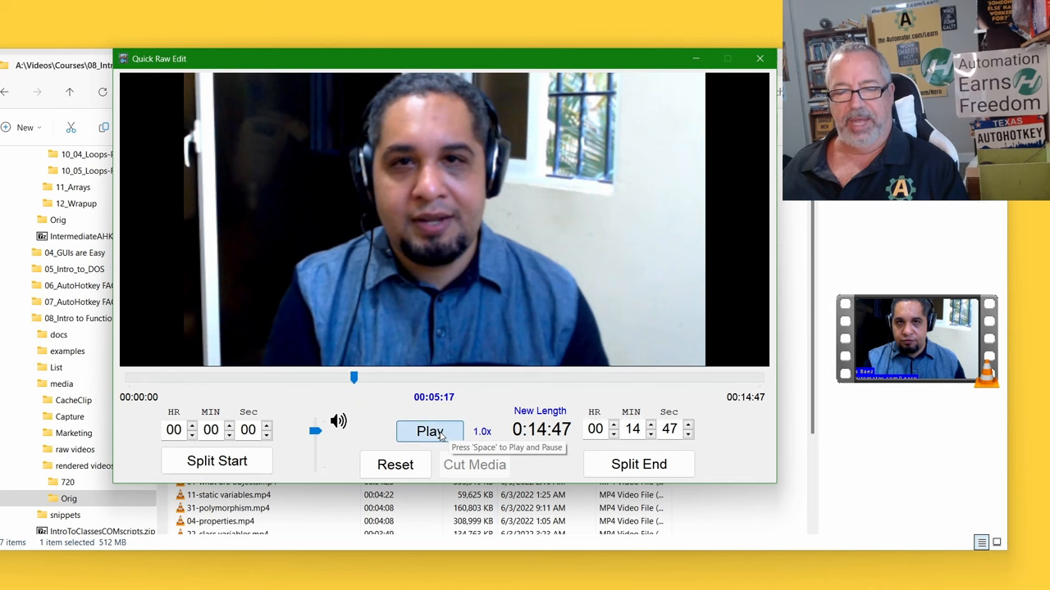
Play to 4:58 and mark it as the clip's split start.
click(430, 432)
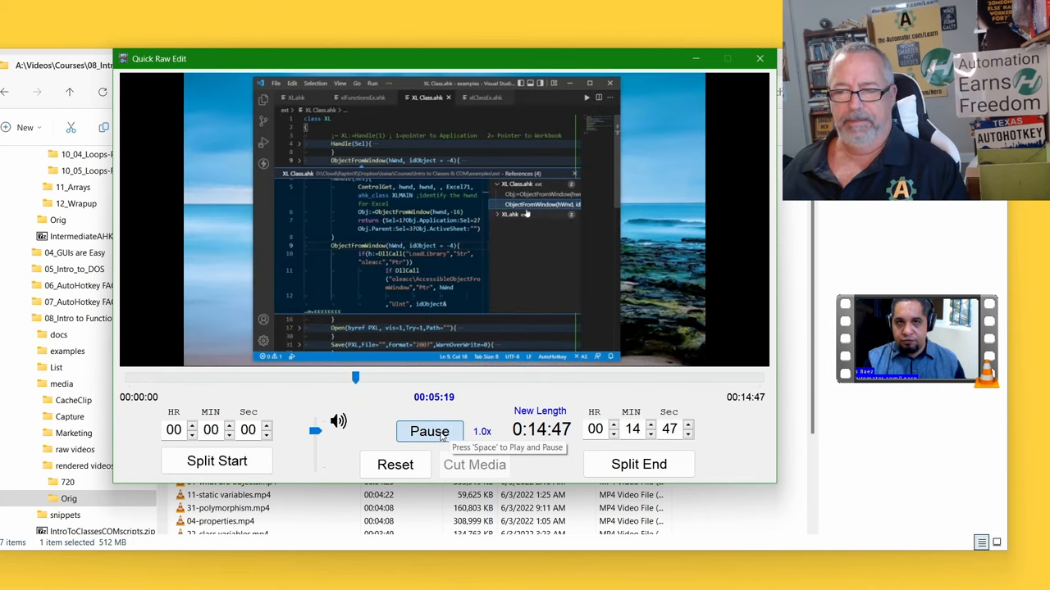
click(429, 431)
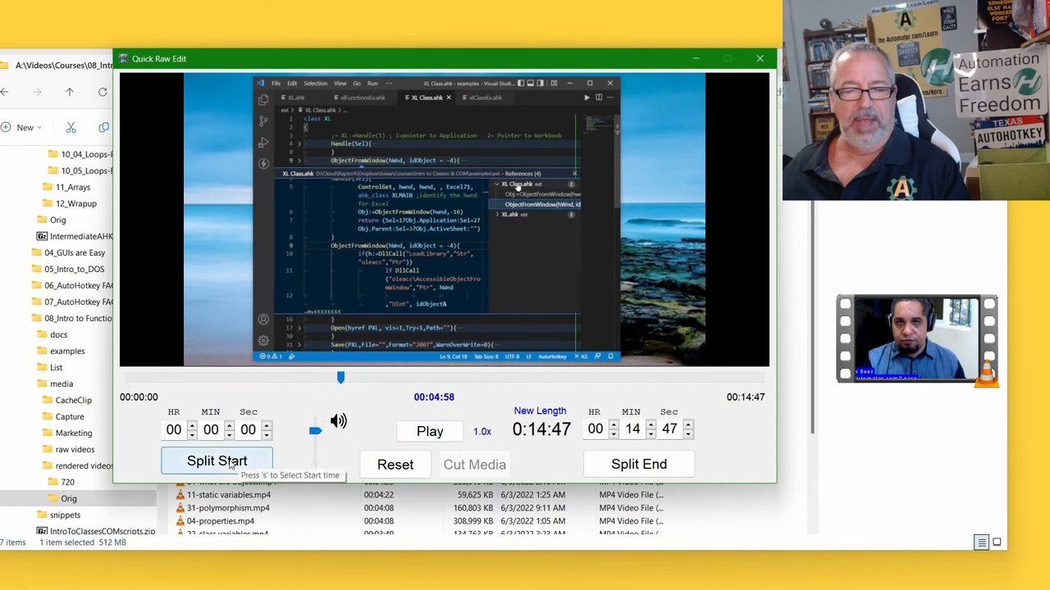
click(217, 459)
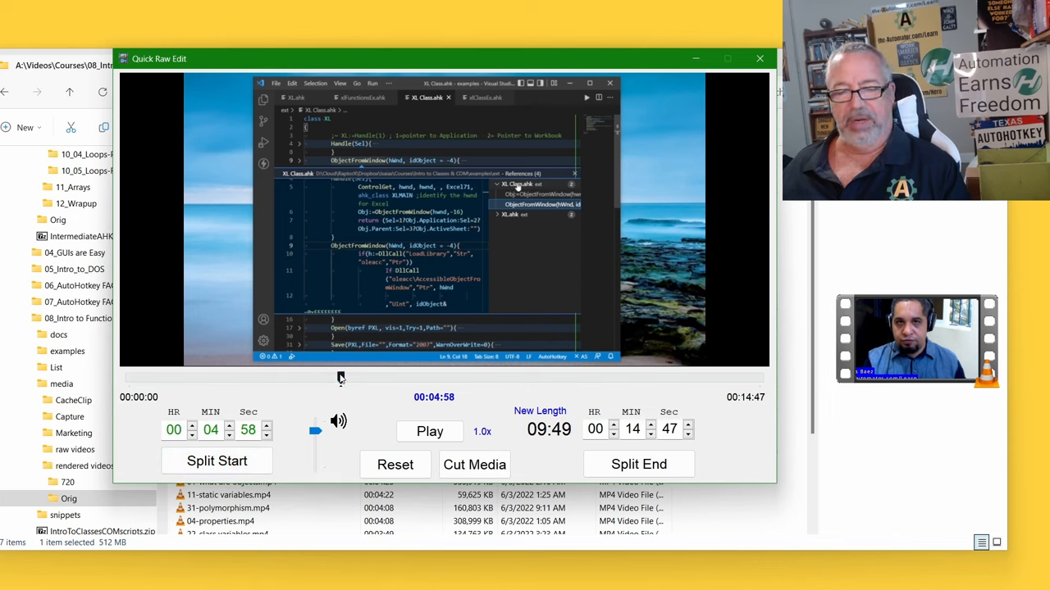
Advance to 5:28 and mark it as the clip's split end.
drag(341, 377, 359, 377)
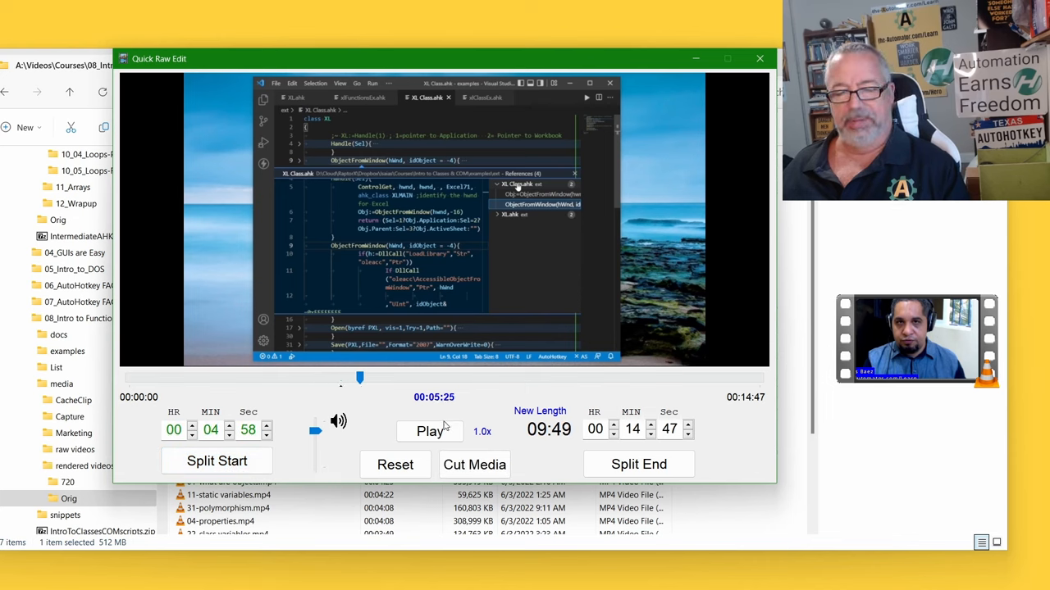
click(429, 431)
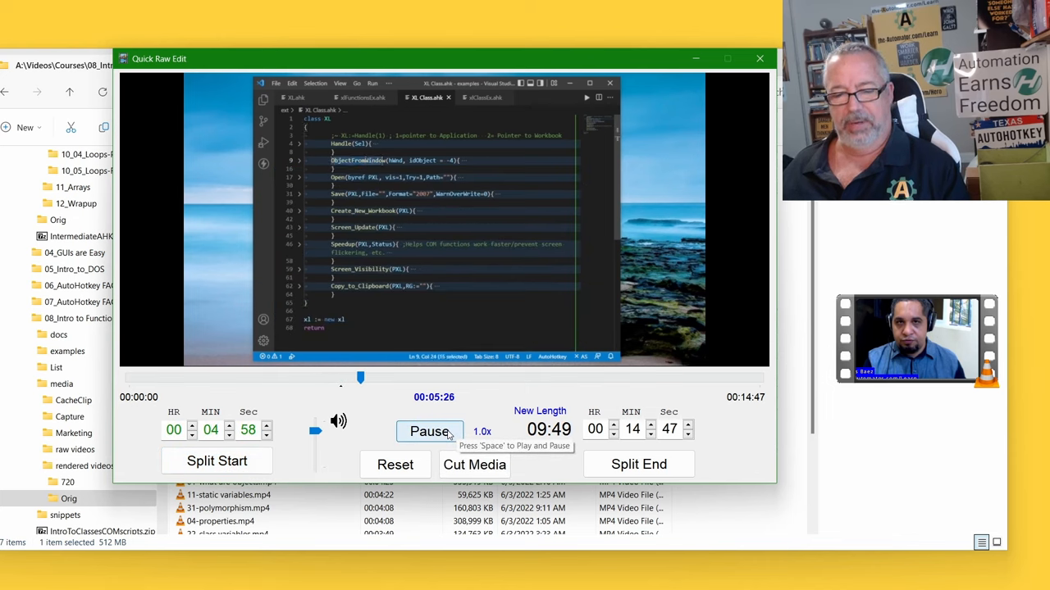
click(430, 432)
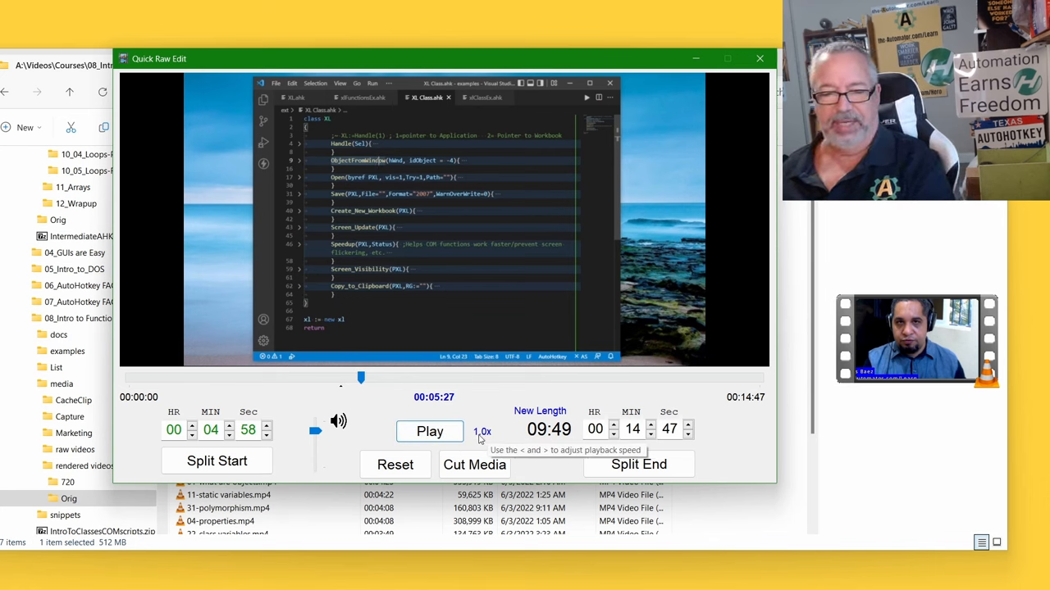
mouse_move(430, 431)
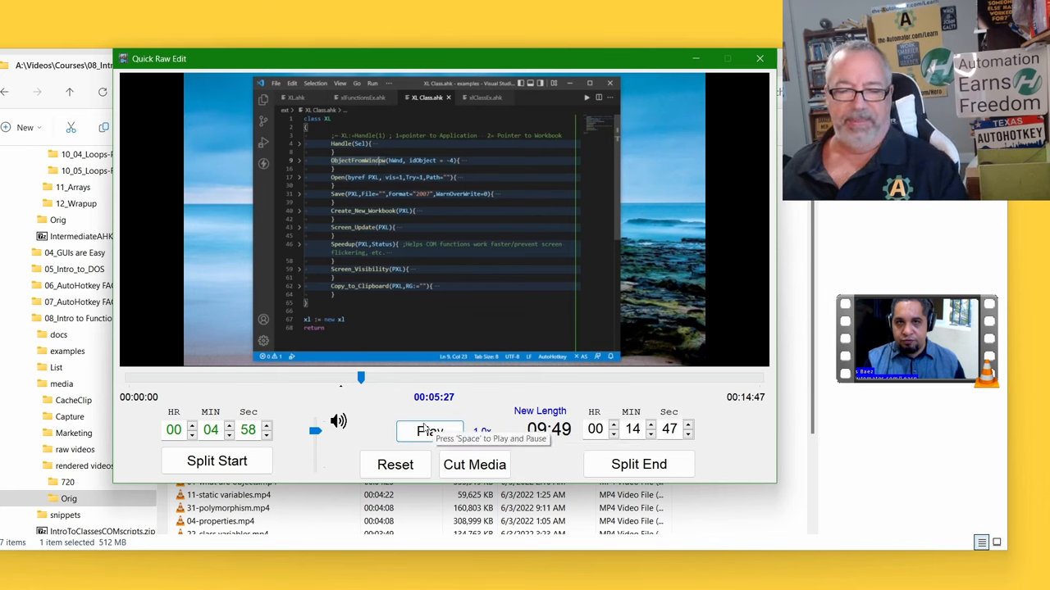
click(640, 464)
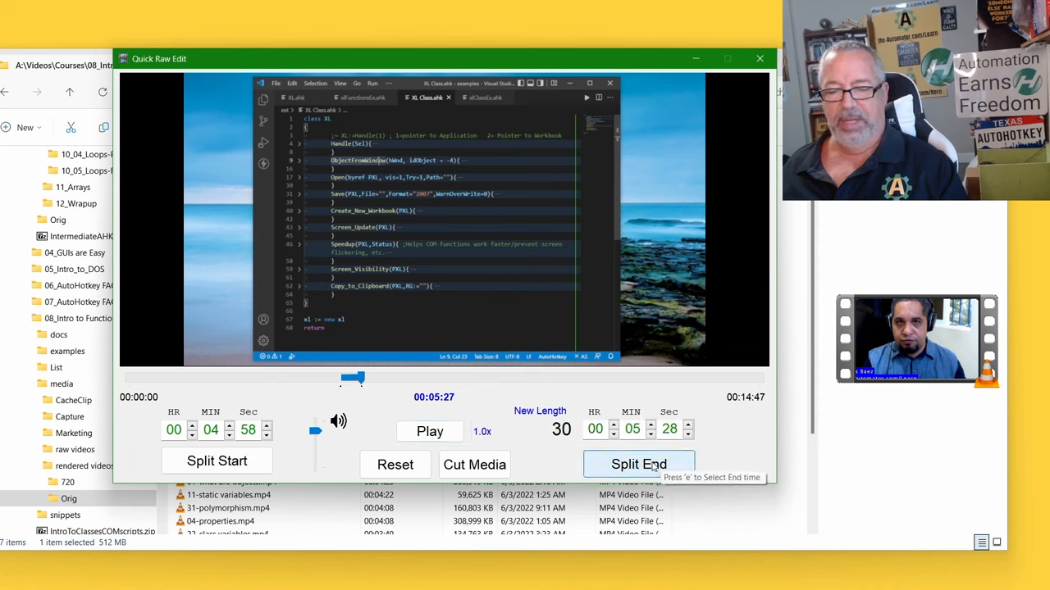
mouse_move(561, 441)
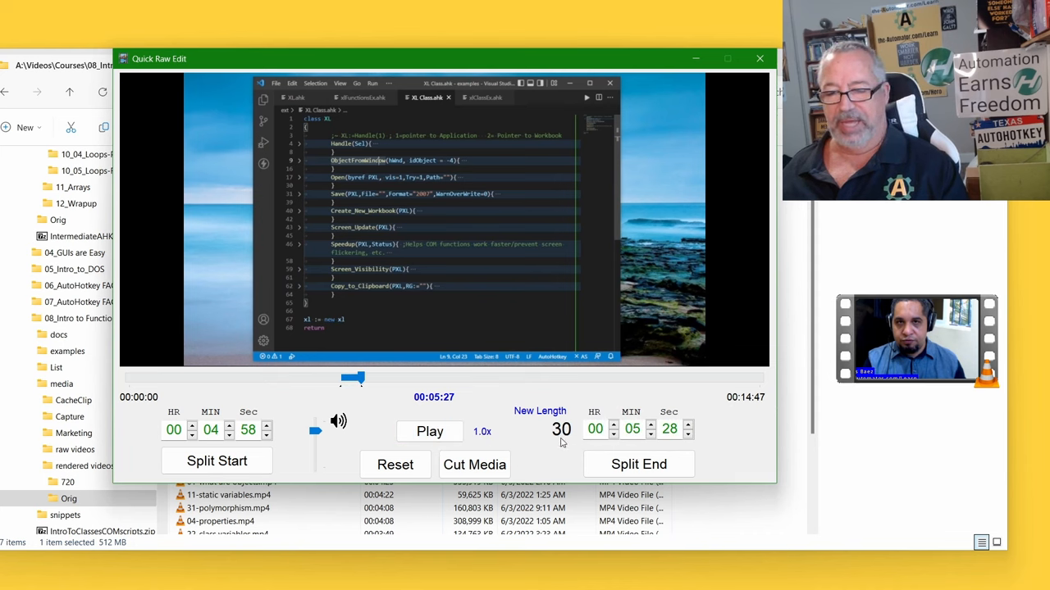
mouse_move(233, 446)
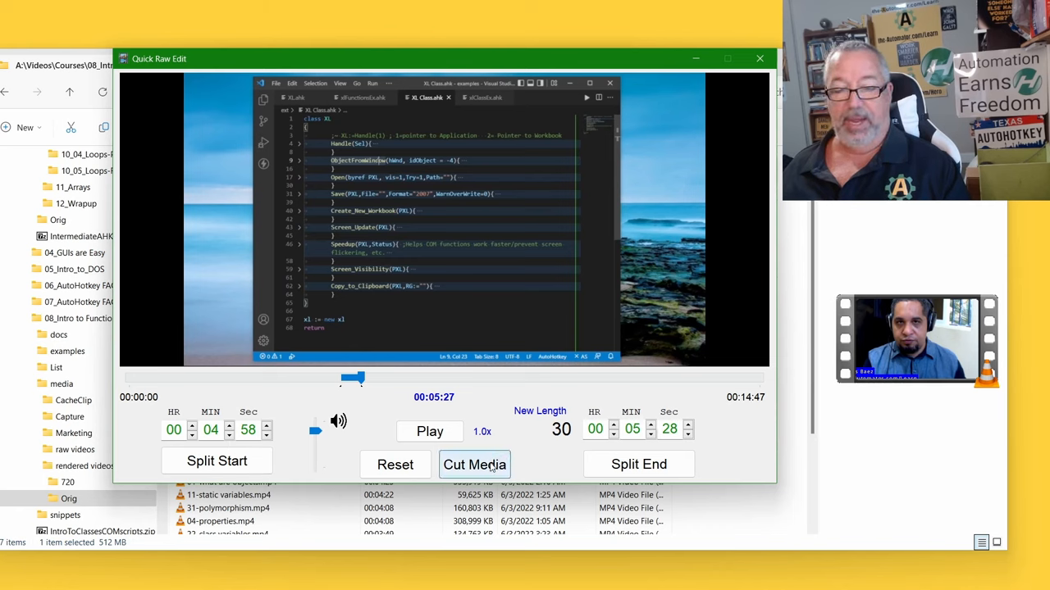
Cut the marked 30-second segment into a new trimmed clip.
click(474, 464)
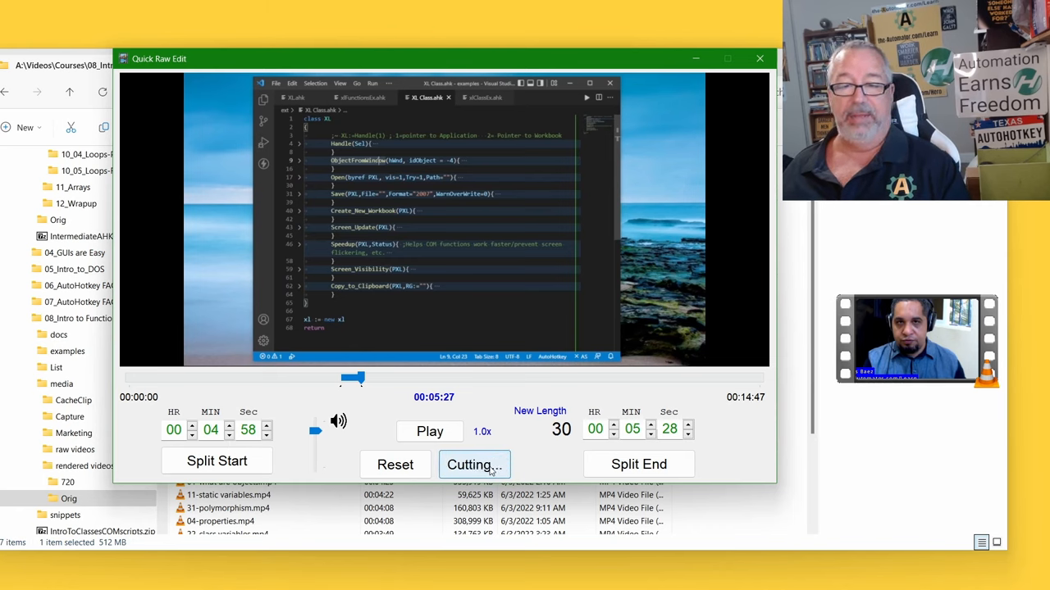
click(474, 466)
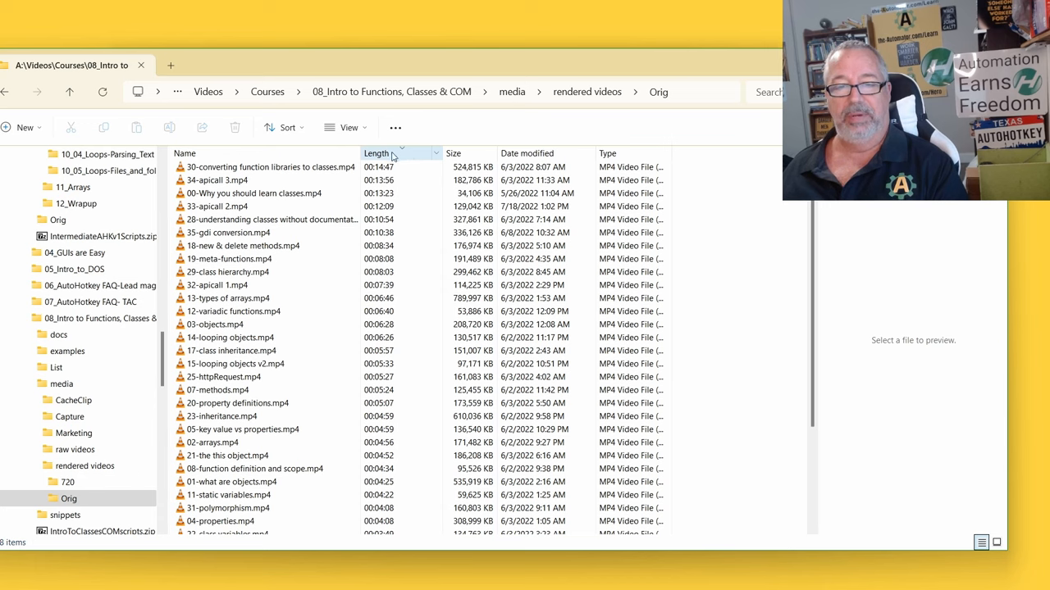
mouse_move(528, 154)
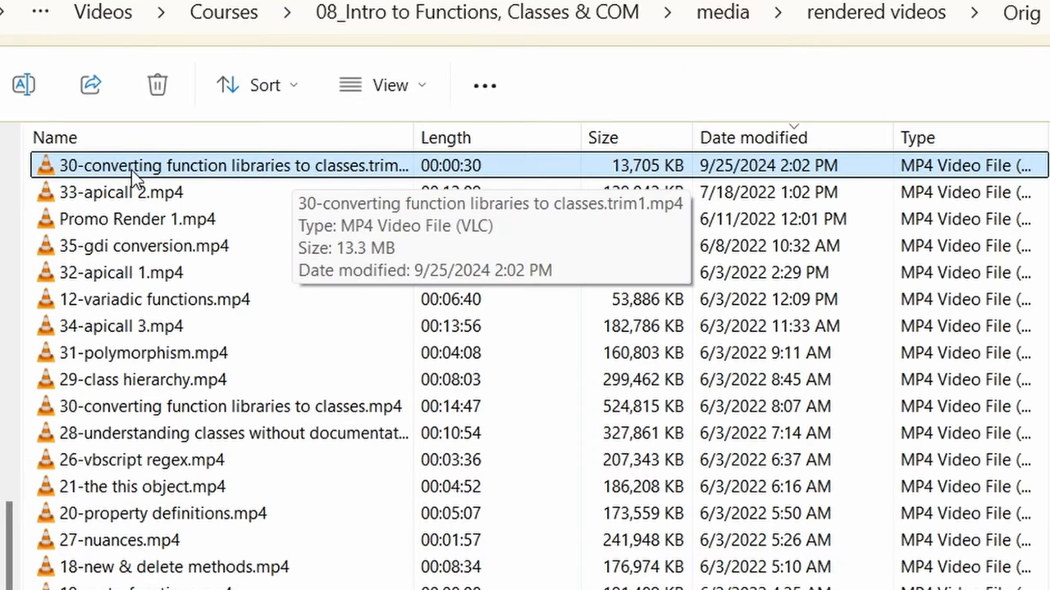
mouse_move(128, 179)
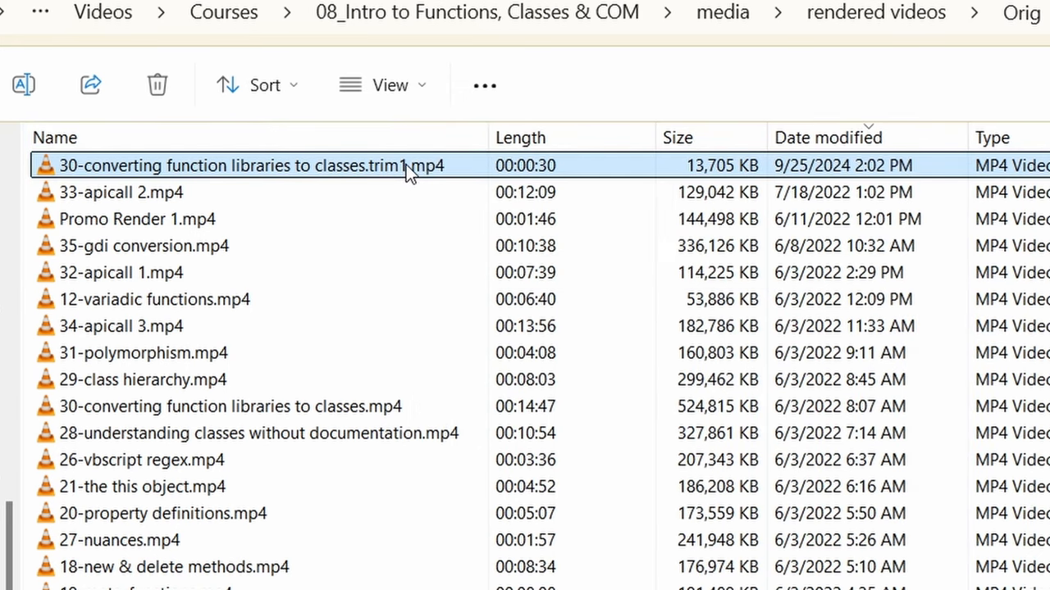
Switch windows so the new 30-second trim1 clip's listing and the trimmer are visible.
key(alt+tab)
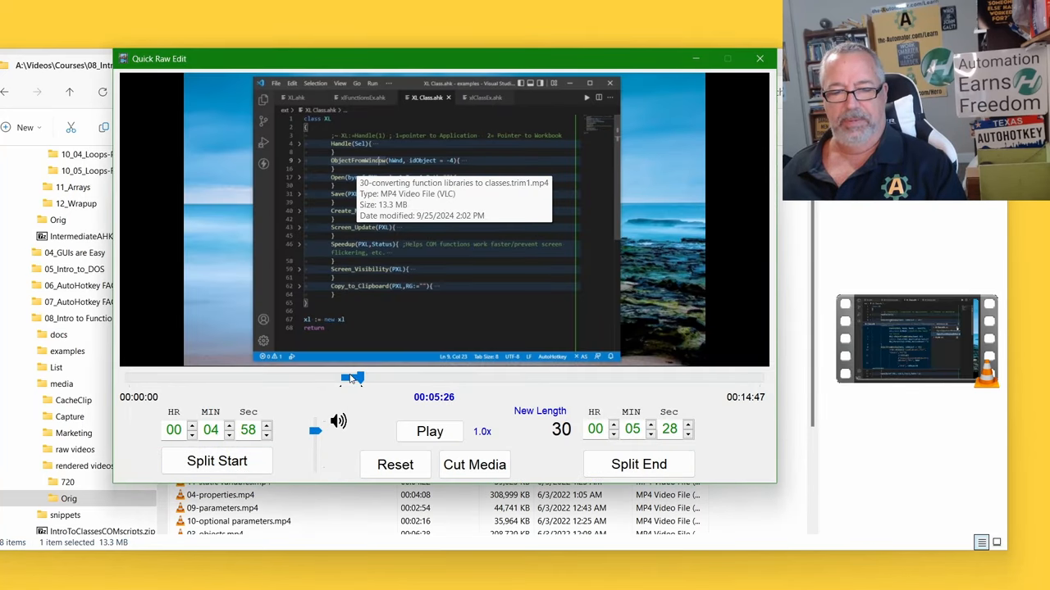
Mark a clip from 8:20 to 10:03 (1:43) and cut it as a second file.
drag(350, 378, 484, 377)
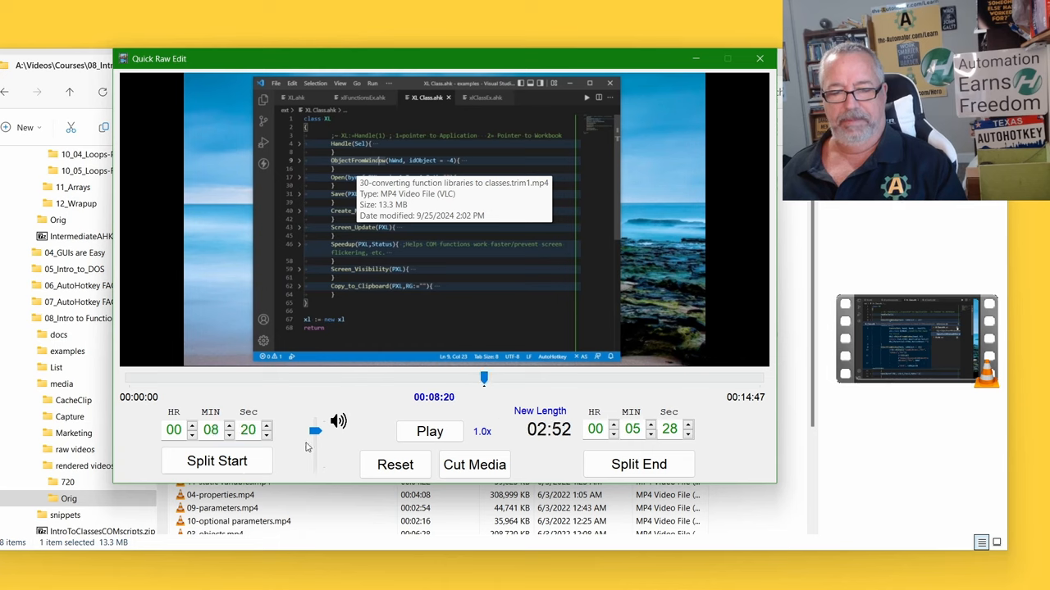
drag(484, 377, 558, 380)
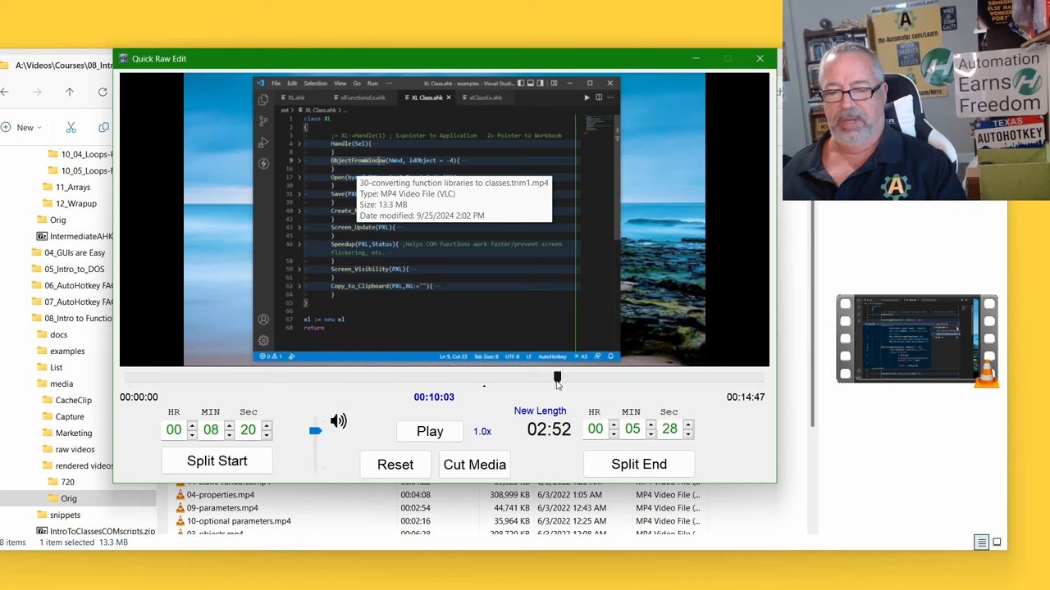
click(640, 464)
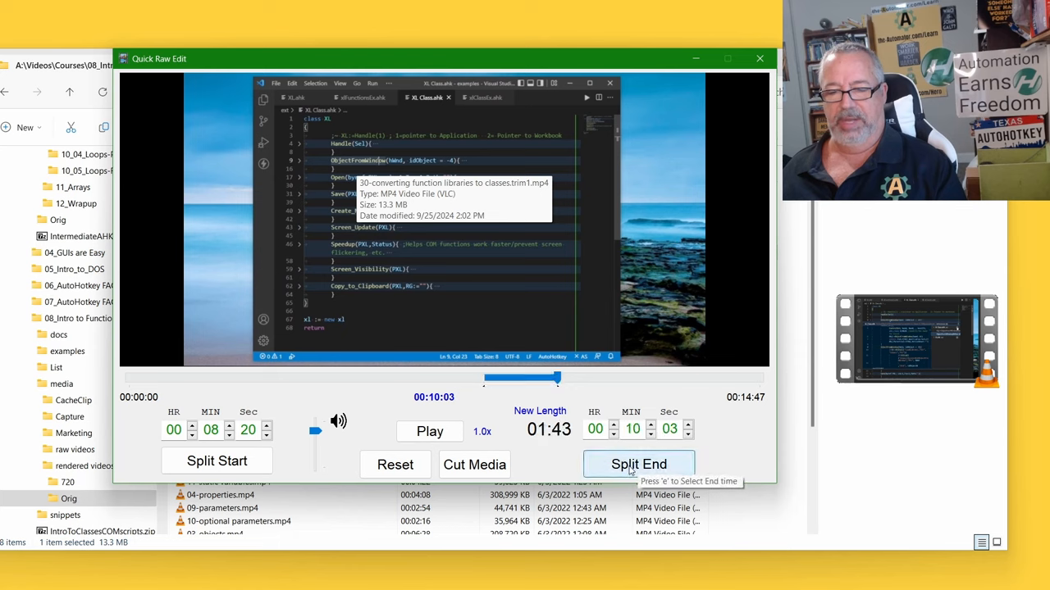
mouse_move(495, 453)
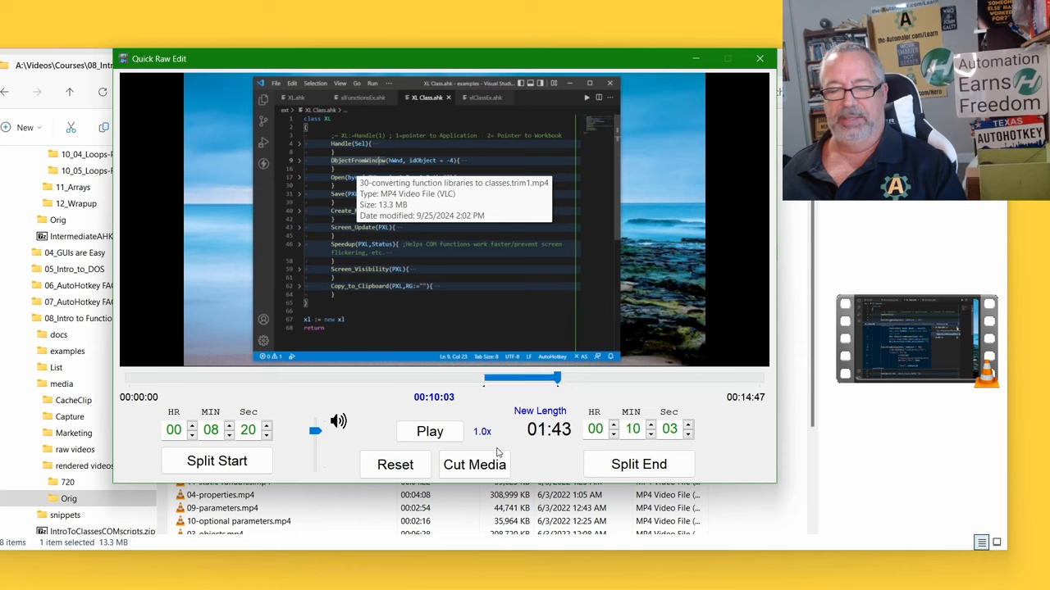
click(474, 464)
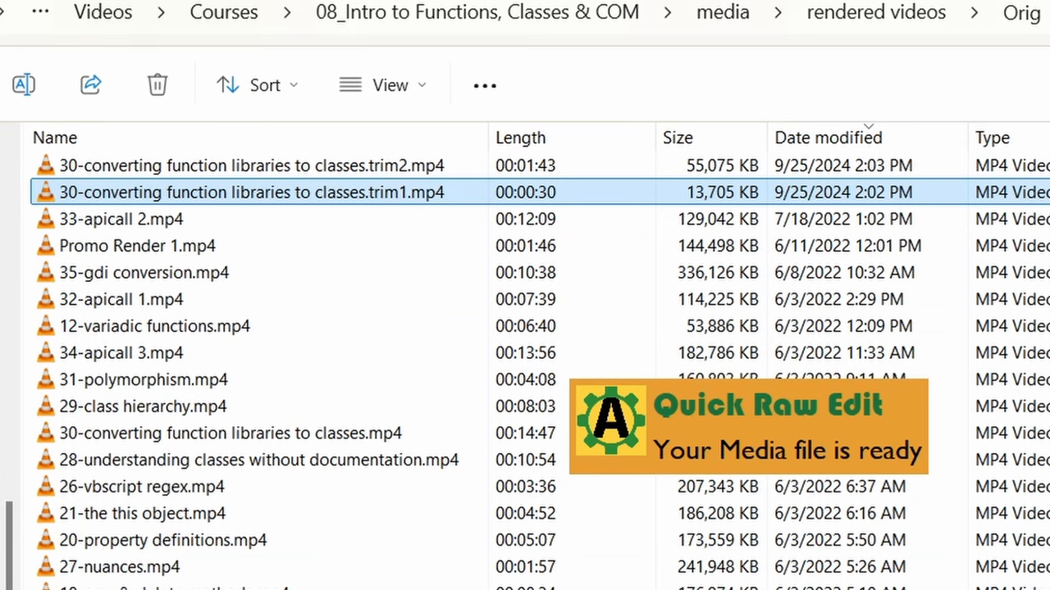
Return to File Explorer and select the trim1 clip listed above the originals.
click(121, 219)
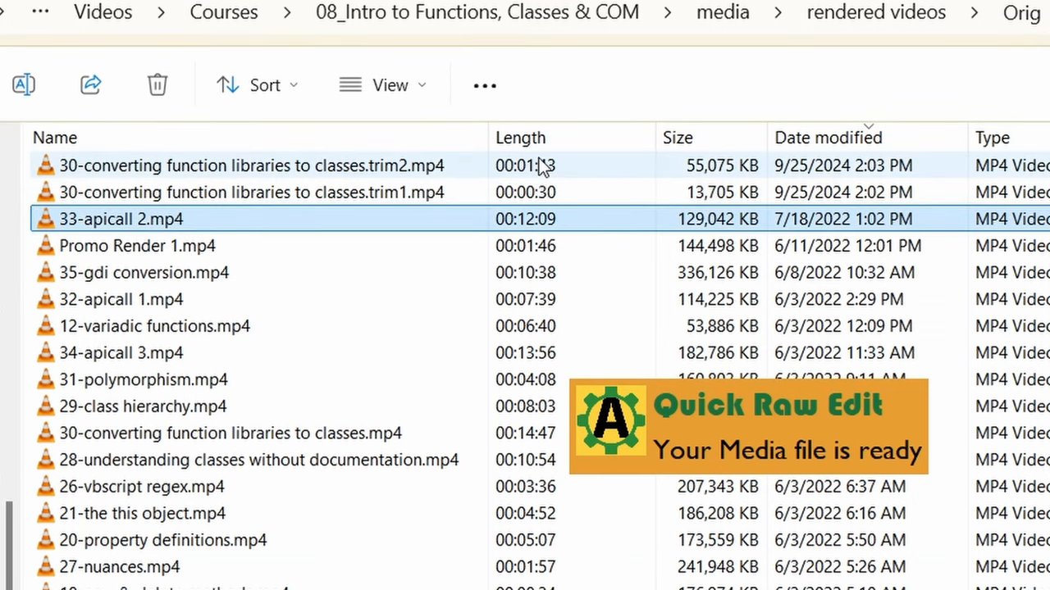
click(246, 192)
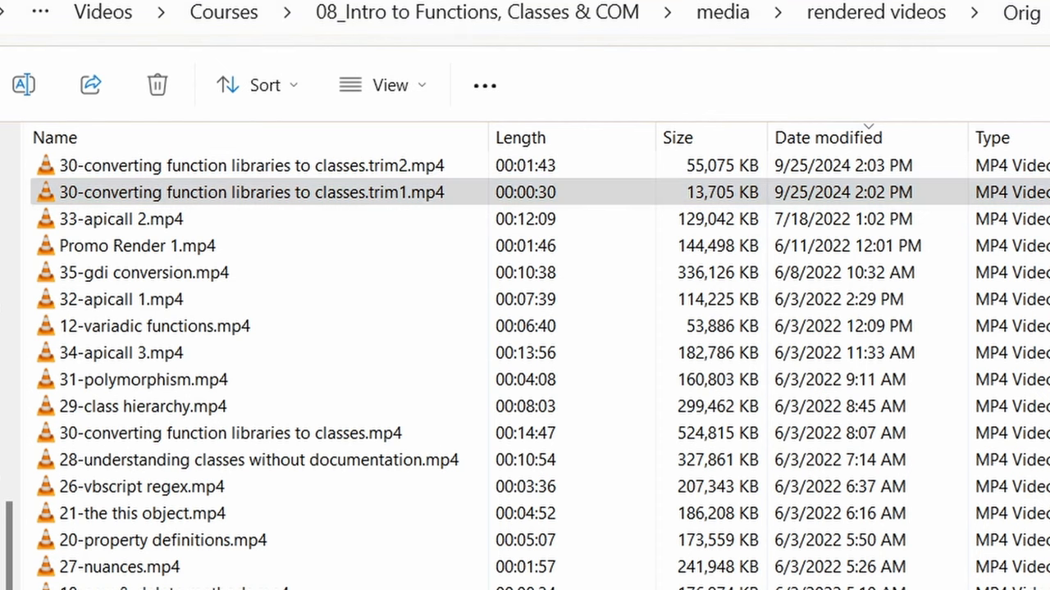
mouse_move(184, 64)
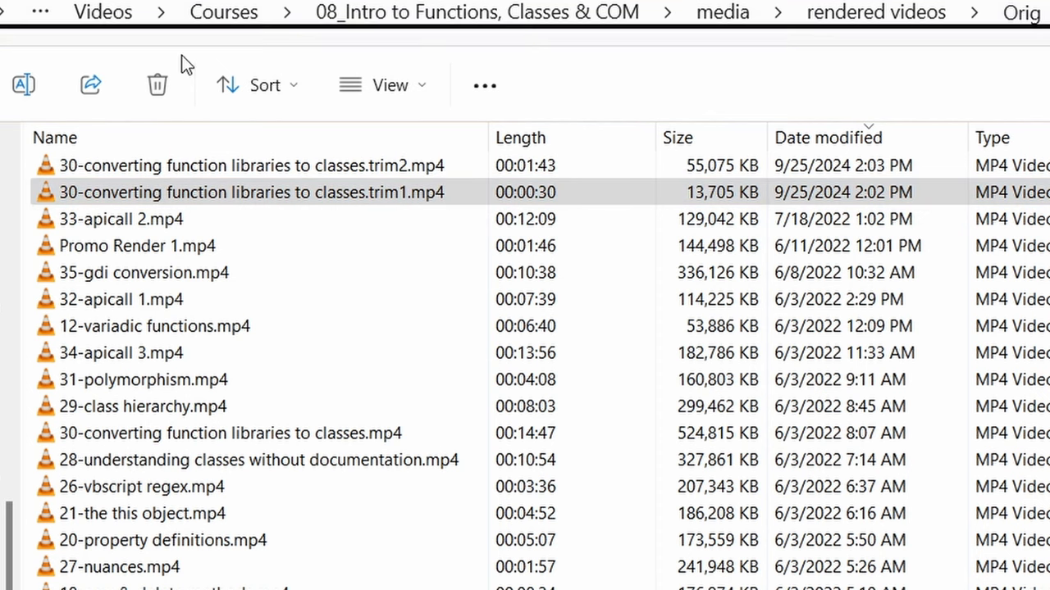
Play the 30-second trim1 clip in VLC, then close it back to the folder listing.
double_click(253, 192)
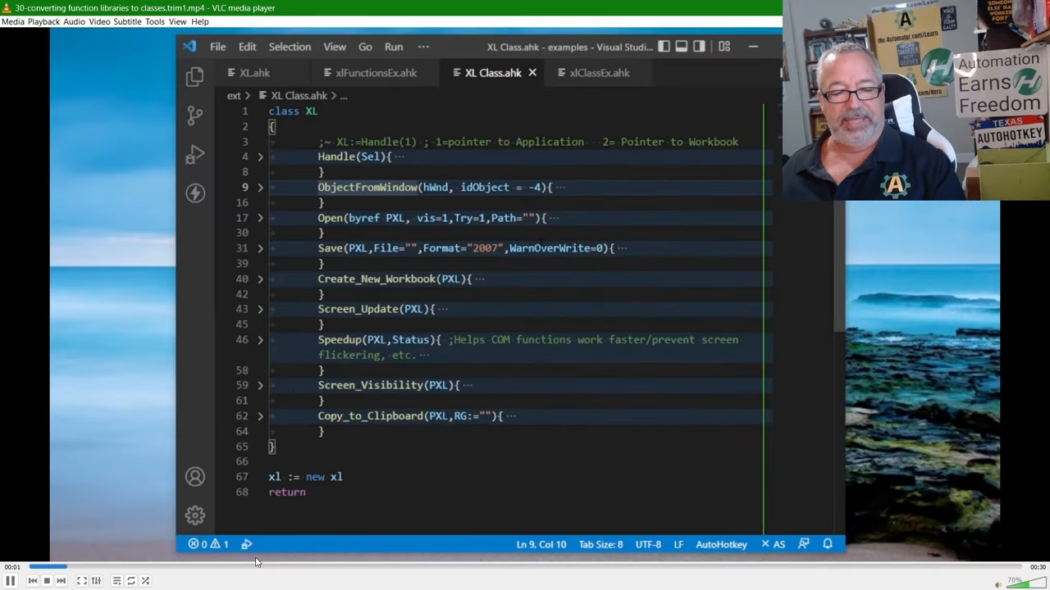
click(10, 580)
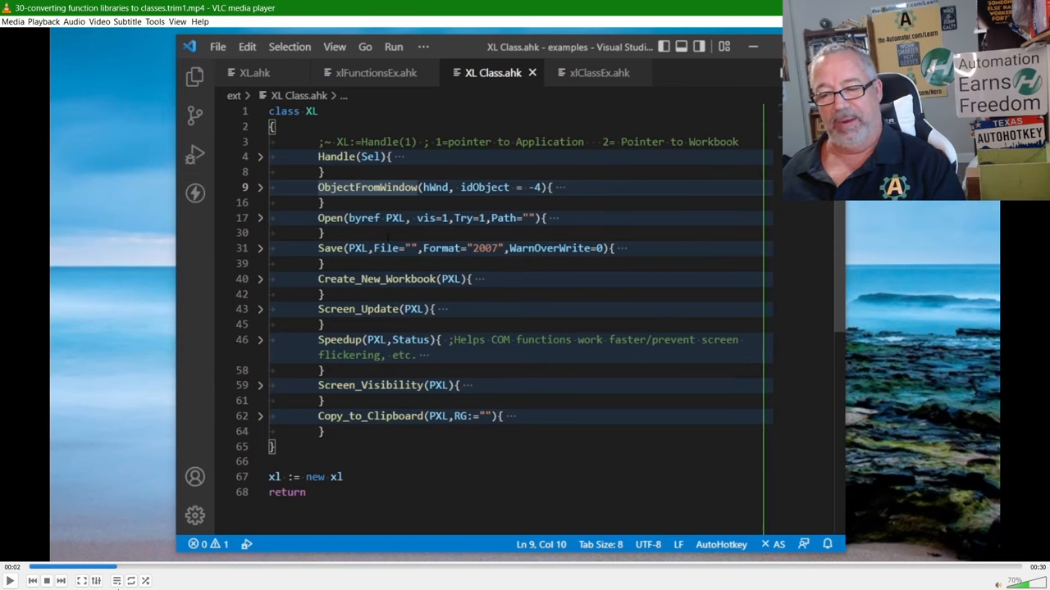
click(376, 187)
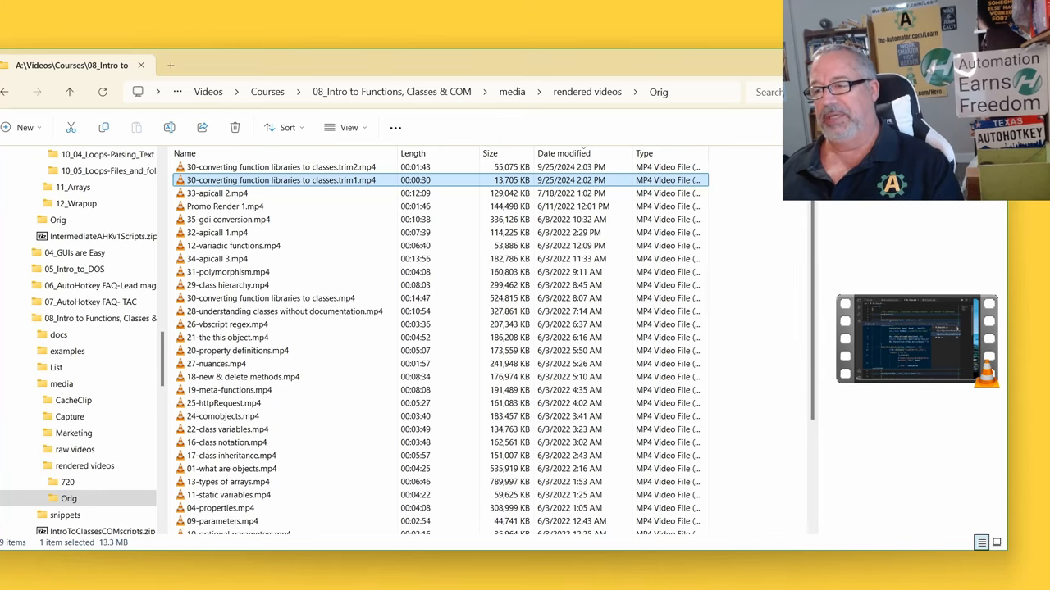
double_click(282, 179)
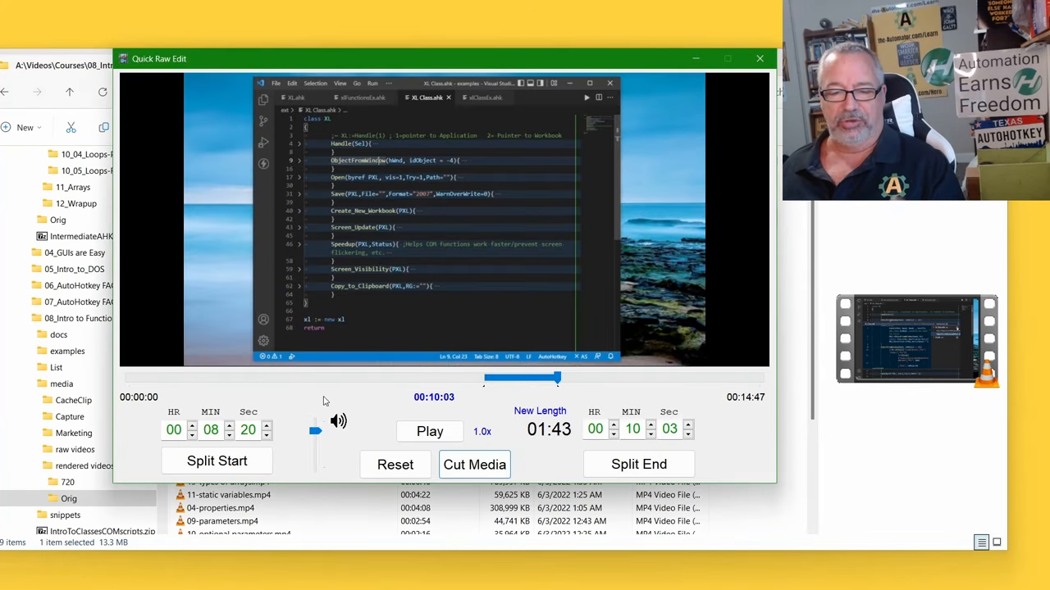
mouse_move(411, 393)
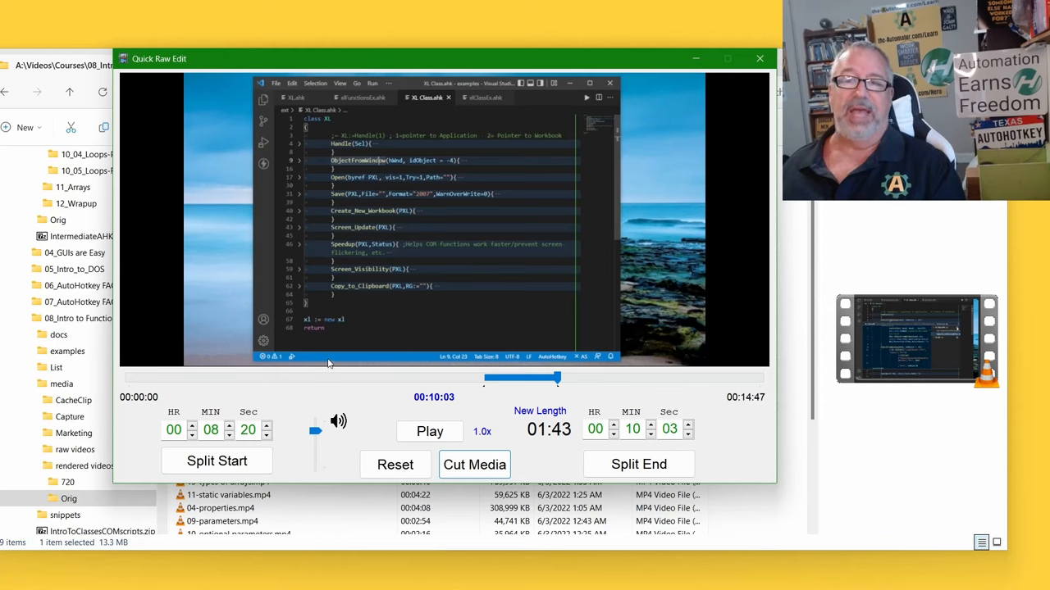
mouse_move(427, 384)
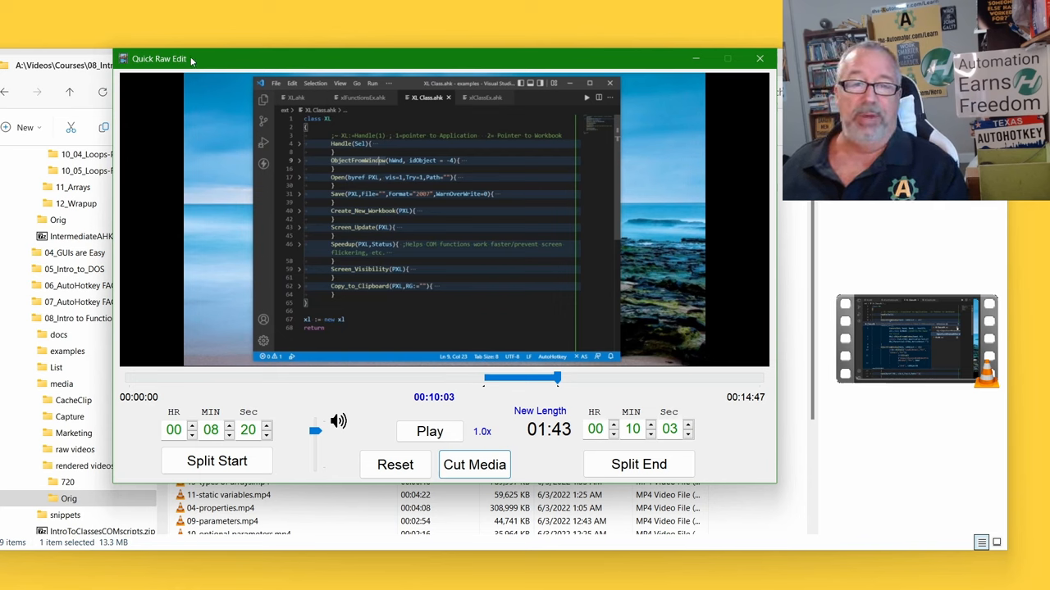
mouse_move(334, 219)
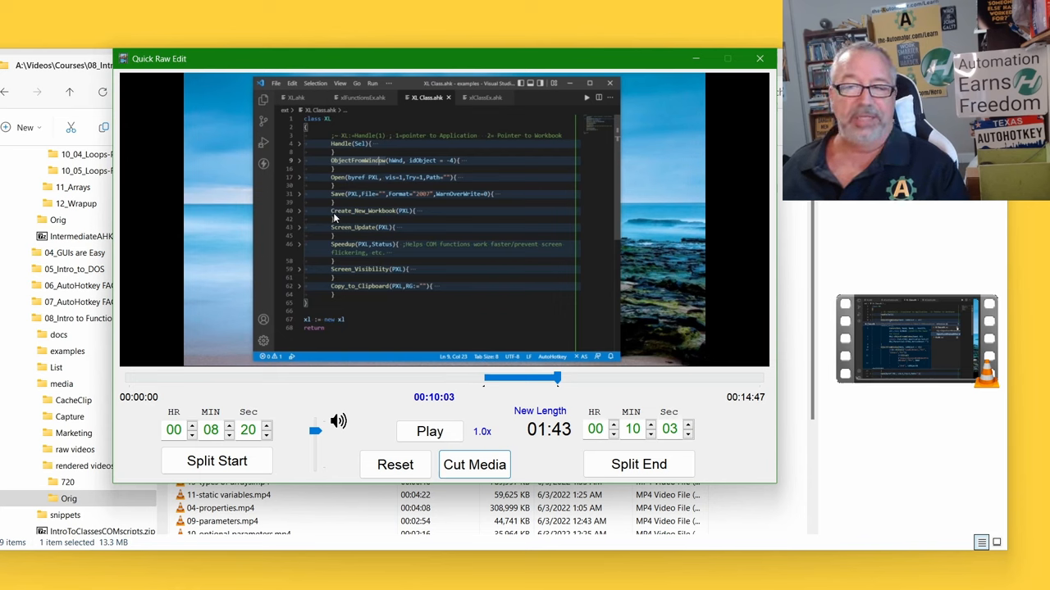
mouse_move(413, 161)
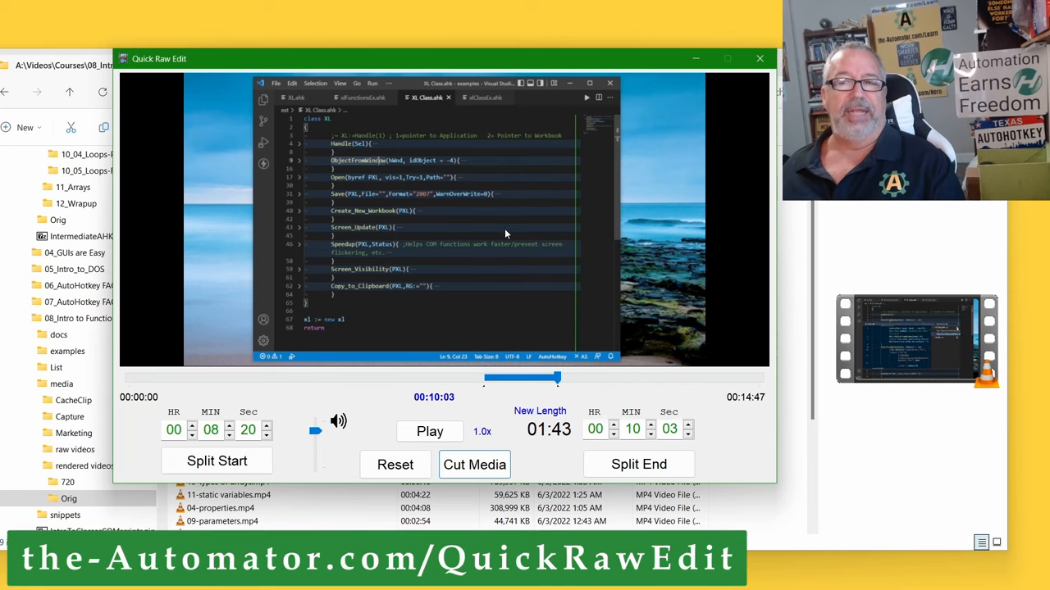
mouse_move(502, 260)
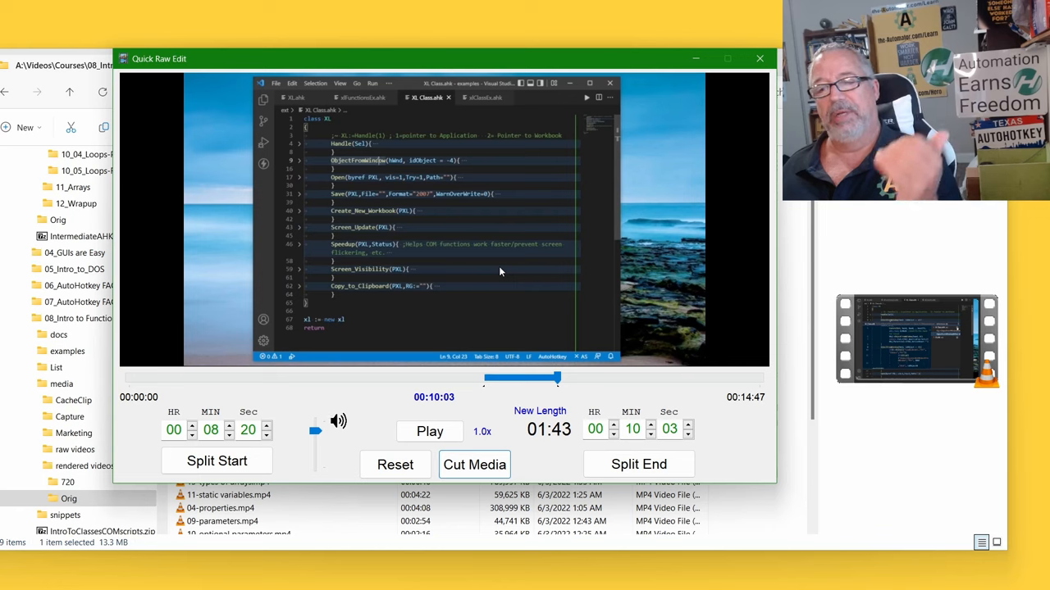
mouse_move(532, 288)
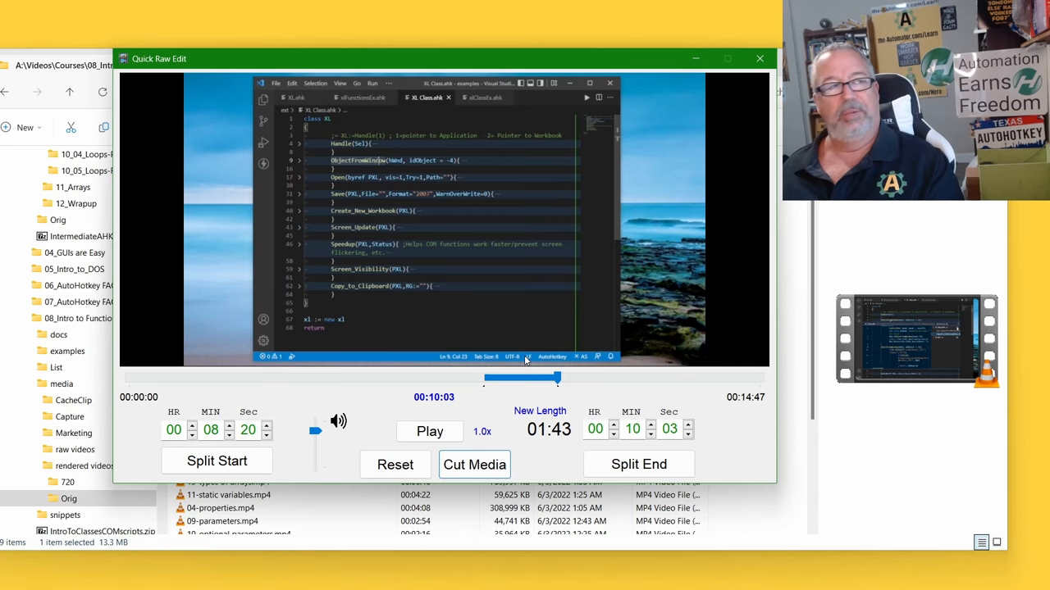
mouse_move(601, 381)
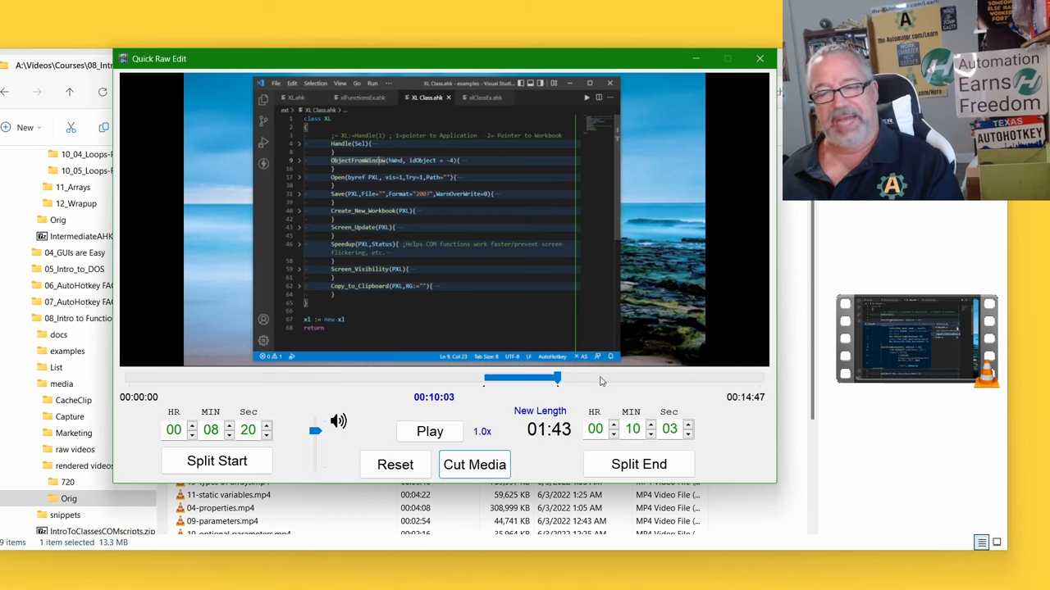